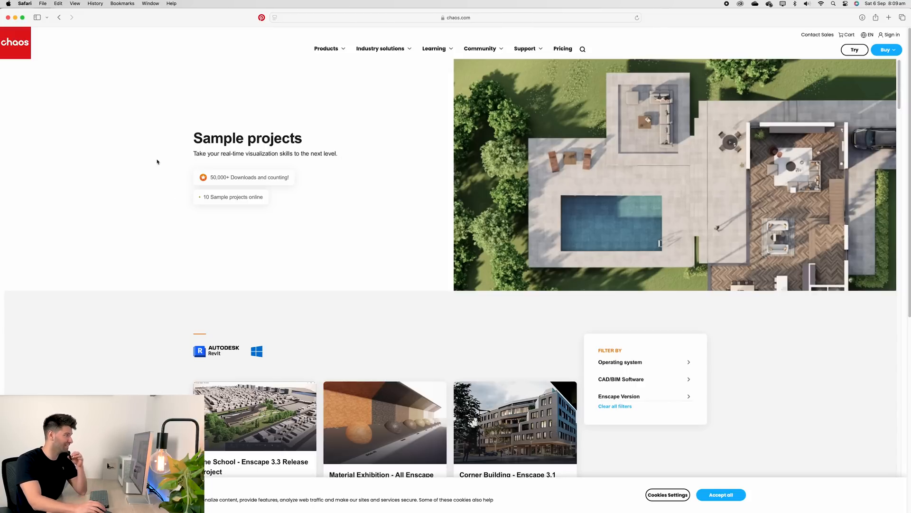
Step: Scroll the sample projects page to the Archicad section and locate the Vertical Apartment card
scroll("down", 3)
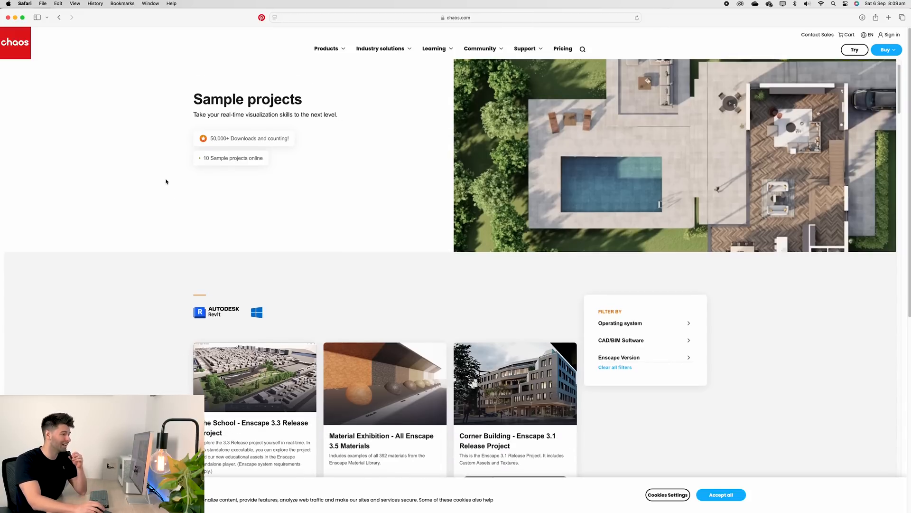
scroll("down", 3)
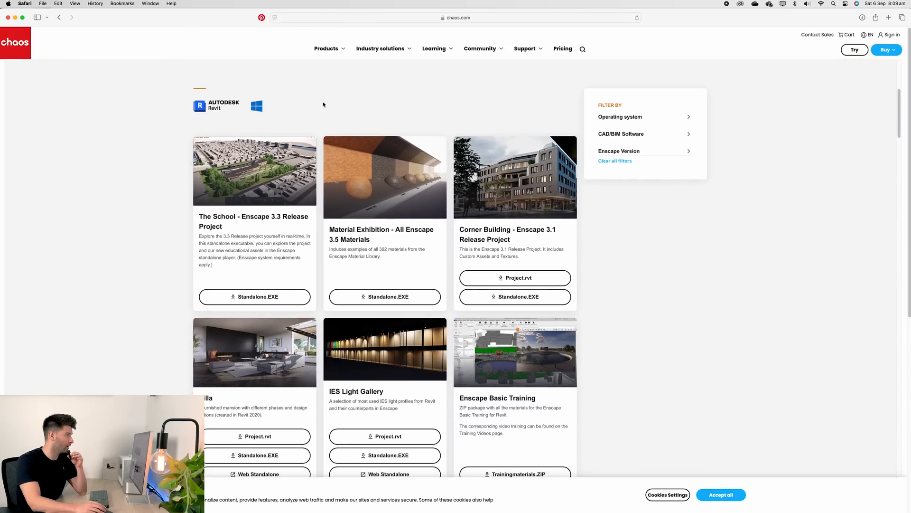
scroll("down", 3)
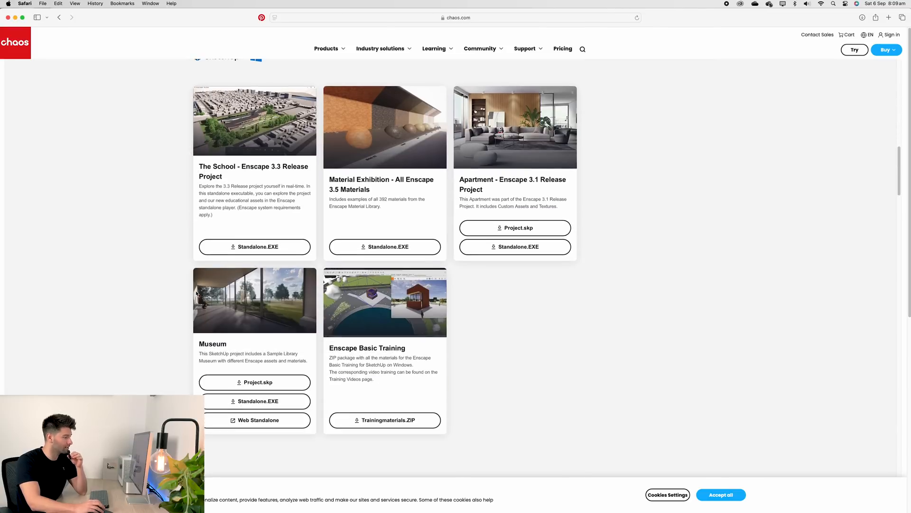
scroll("down", 3)
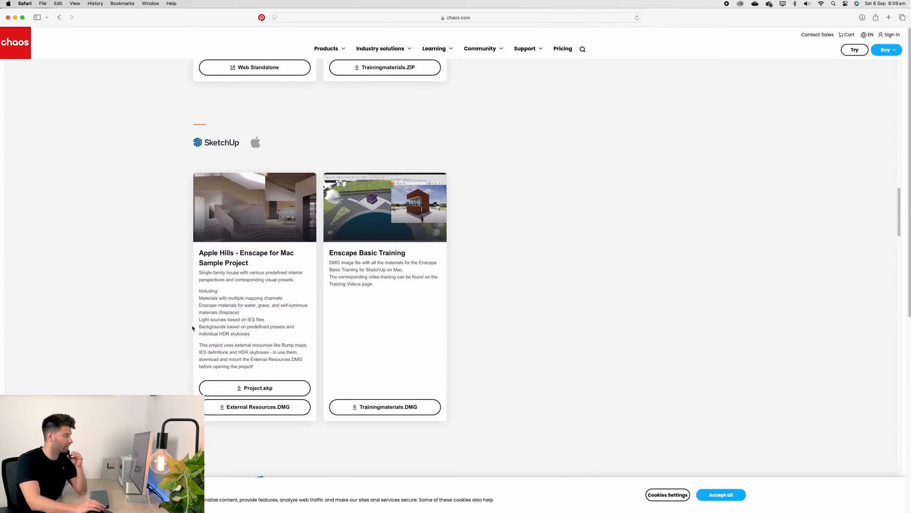
scroll("up", 3)
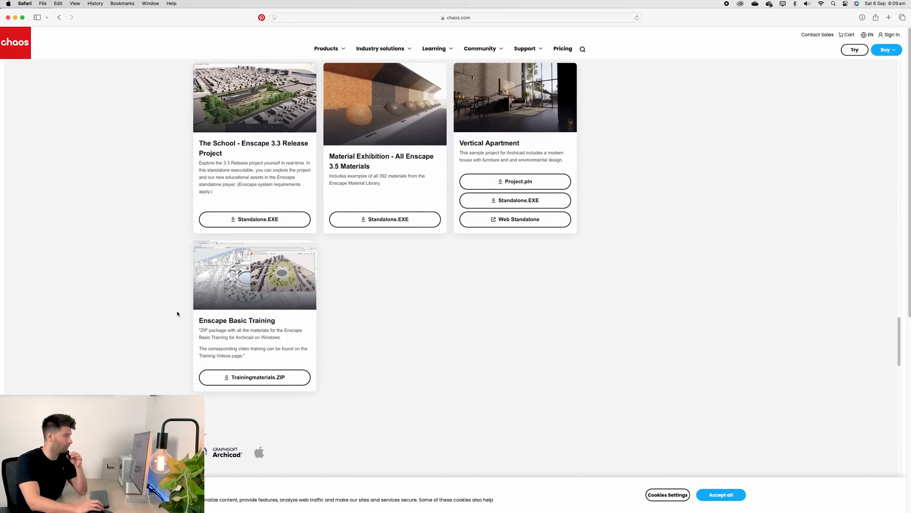
scroll("up", 3)
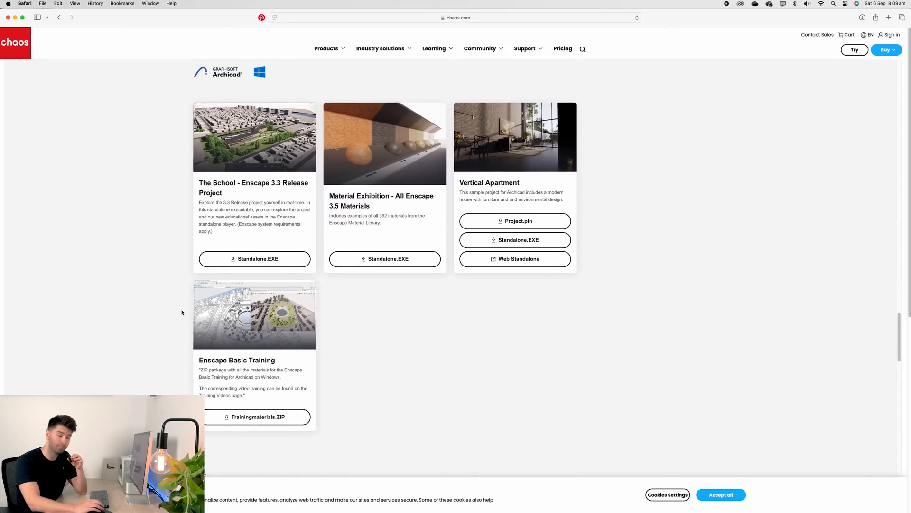
mouse_move(589, 309)
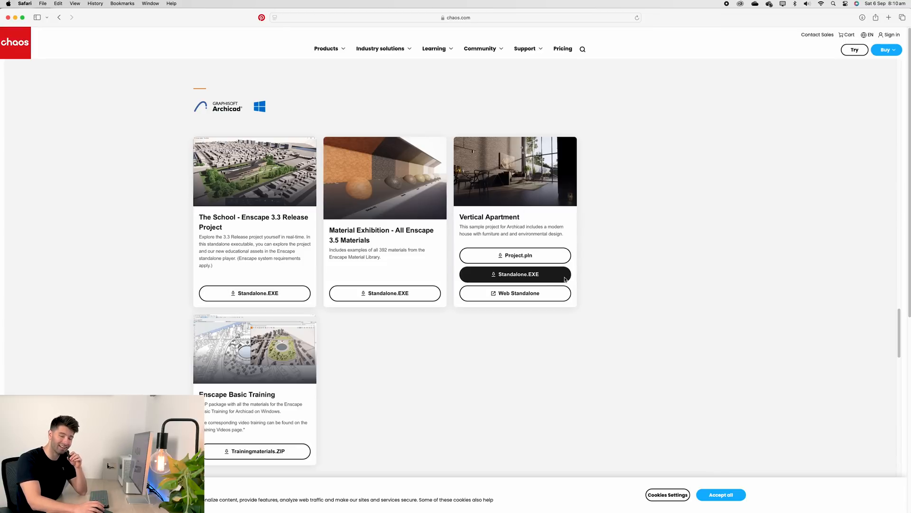
mouse_move(608, 278)
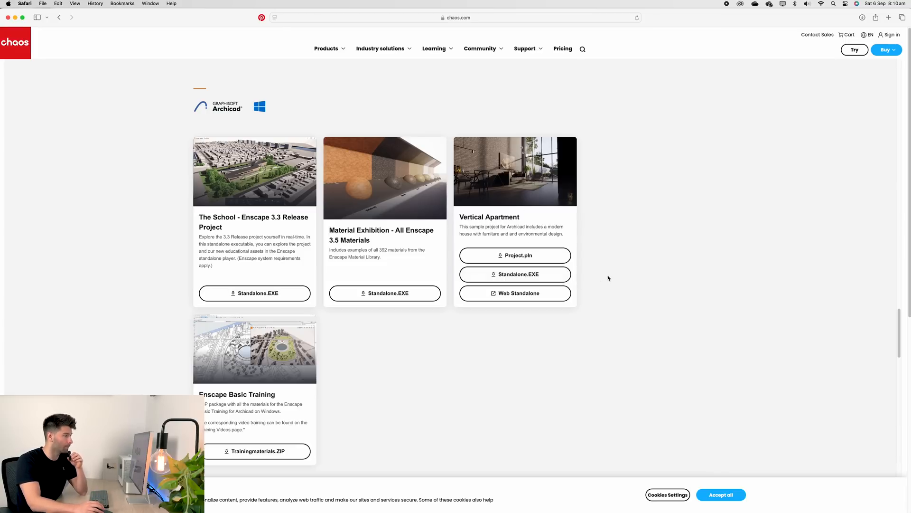
mouse_move(581, 248)
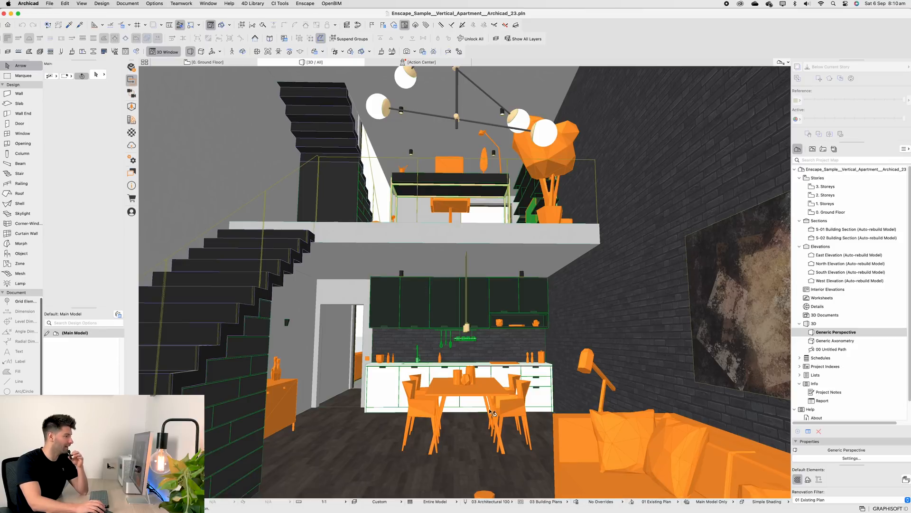
mouse_move(422, 413)
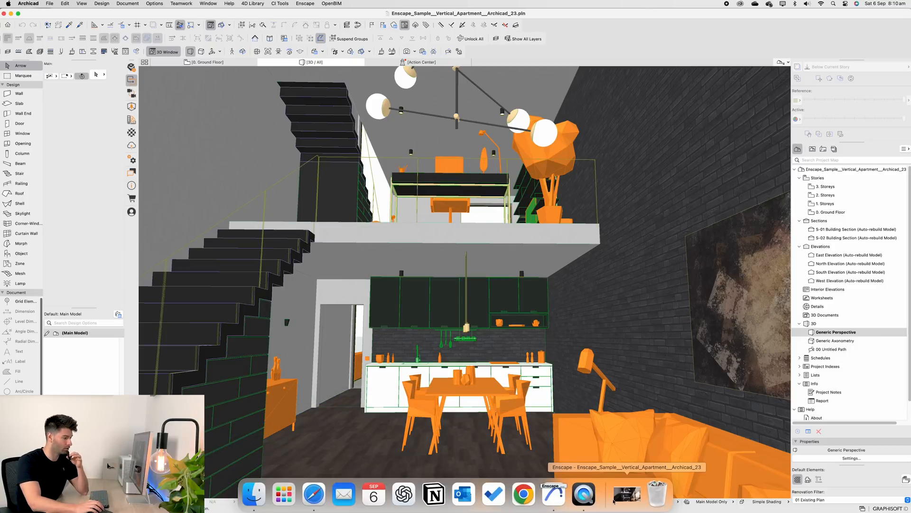
Step: Start real-time rendering and preview the Exterior Backyard night viewpoint from the saved views list
left_click(553, 495)
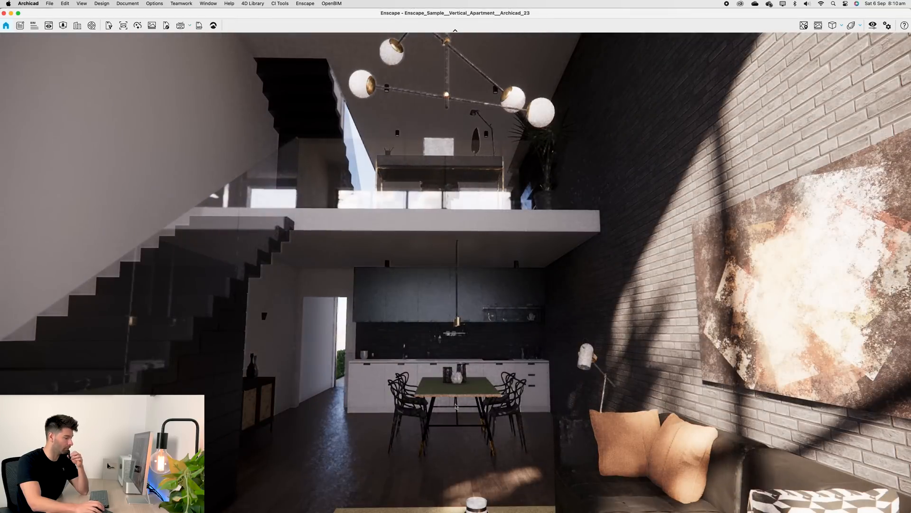
left_click(49, 25)
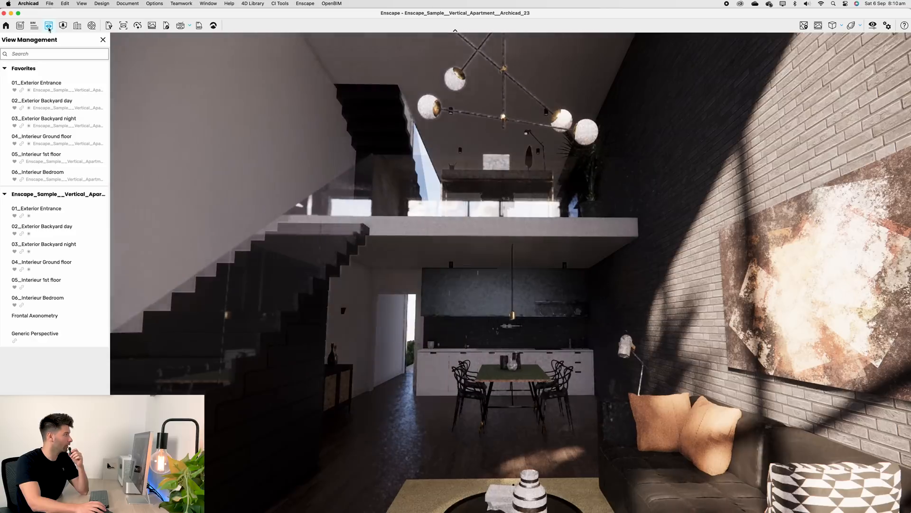
left_click(43, 244)
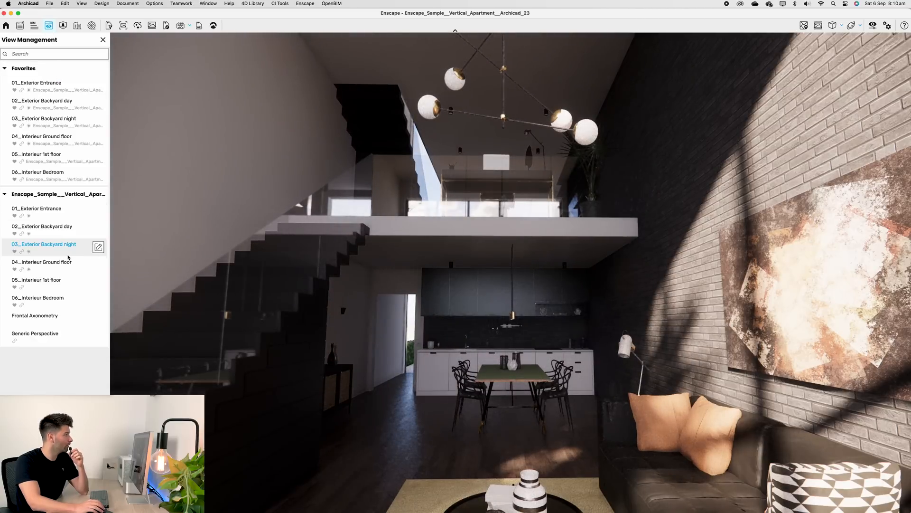
left_click(37, 297)
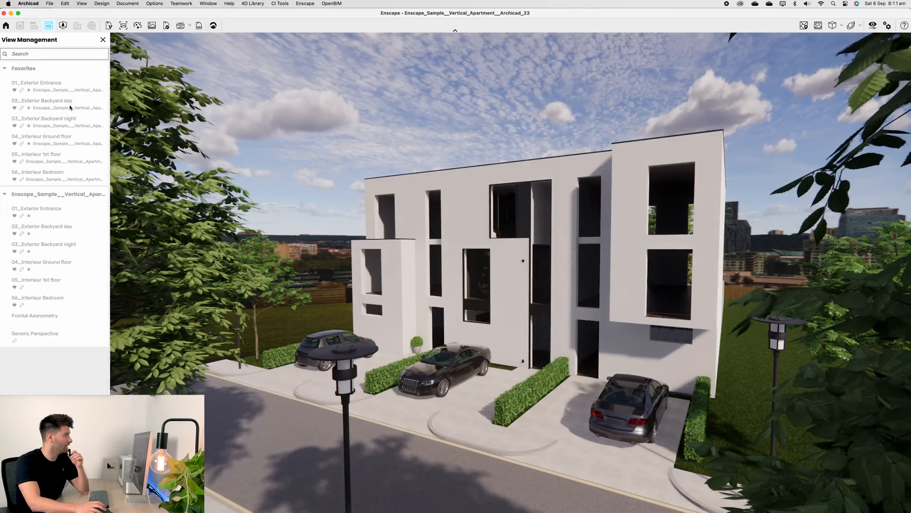
Step: Preview the Exterior Backyard day viewpoint, then the Generic Perspective aerial view of the whole house
left_click(42, 101)
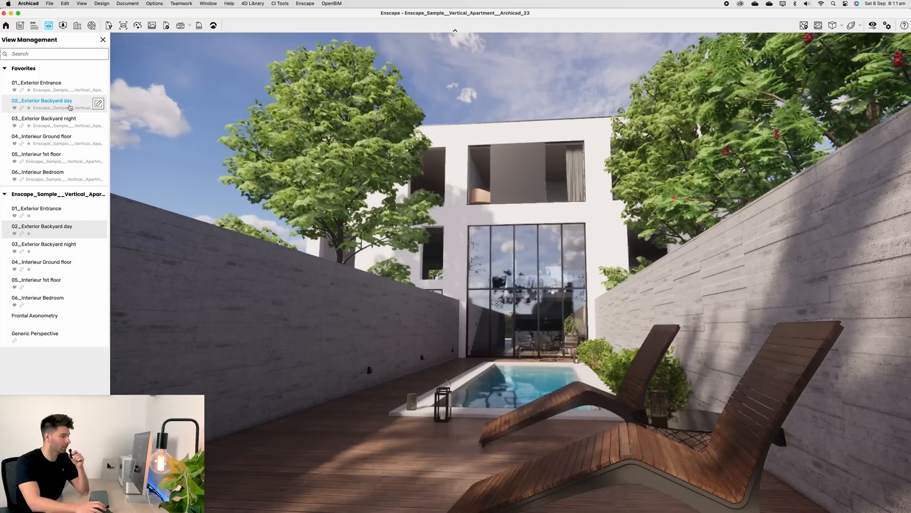
left_click(44, 118)
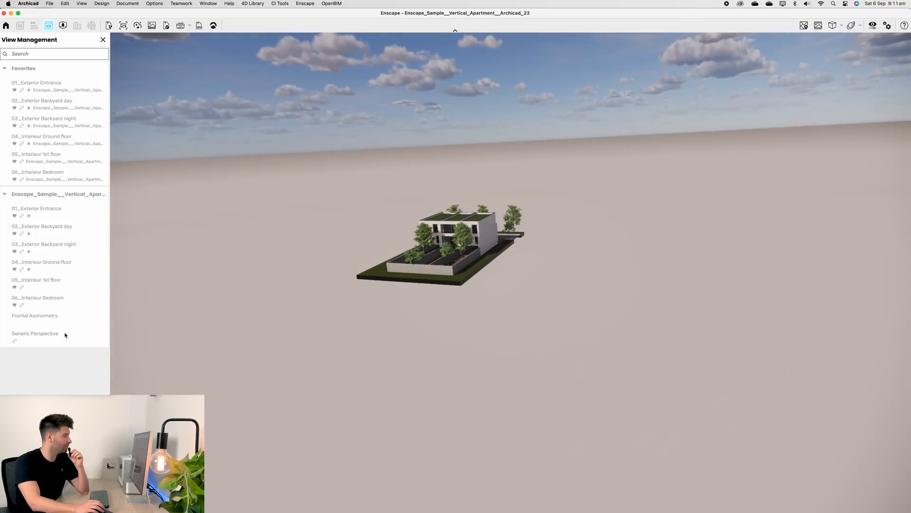
left_click(35, 334)
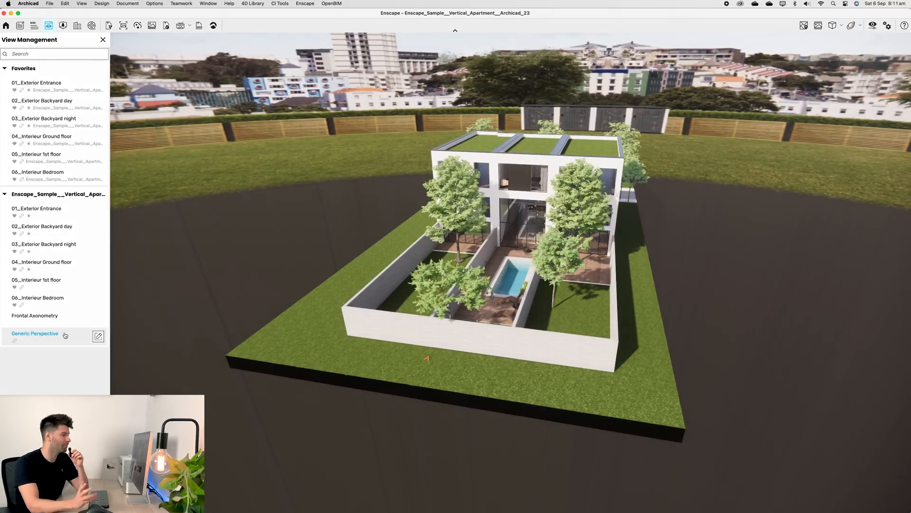
left_click(36, 82)
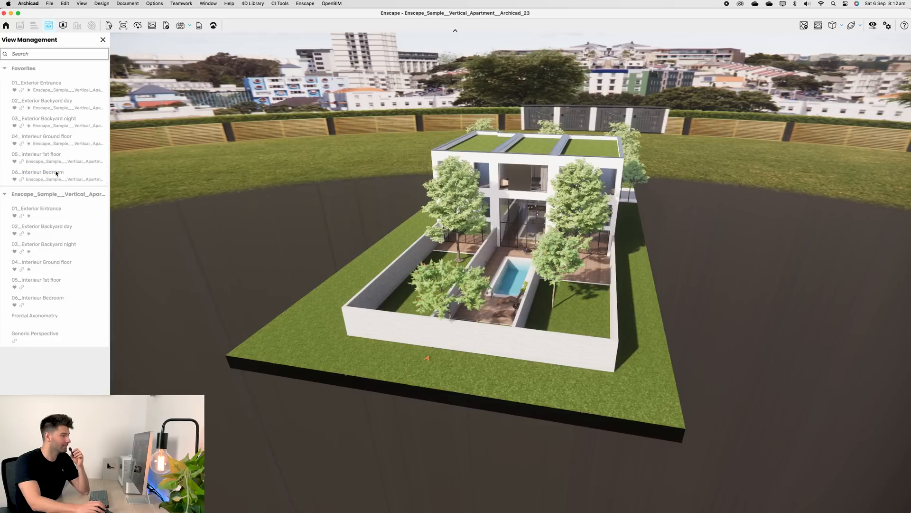
left_click(37, 172)
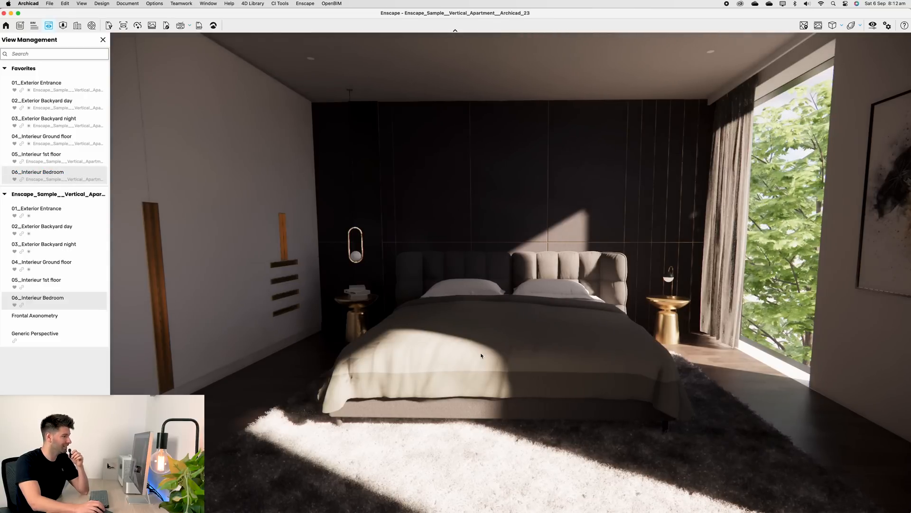
mouse_move(440, 355)
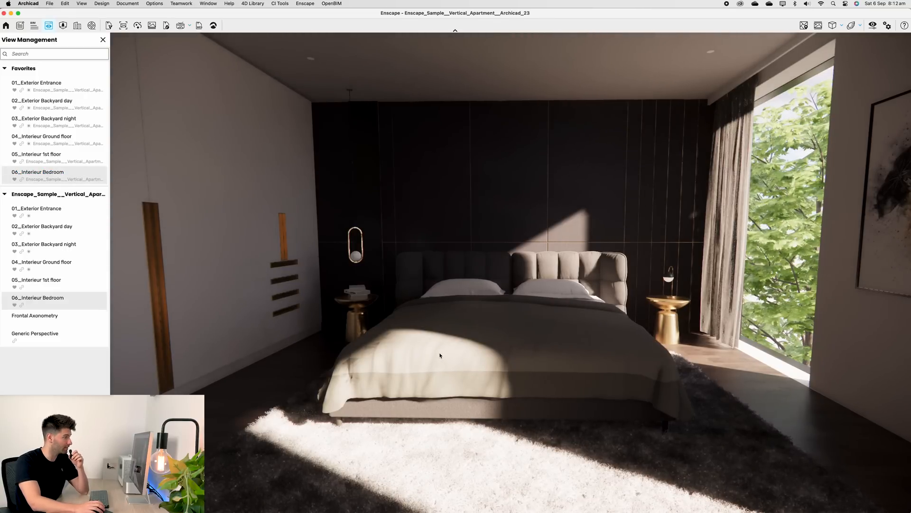
mouse_move(399, 314)
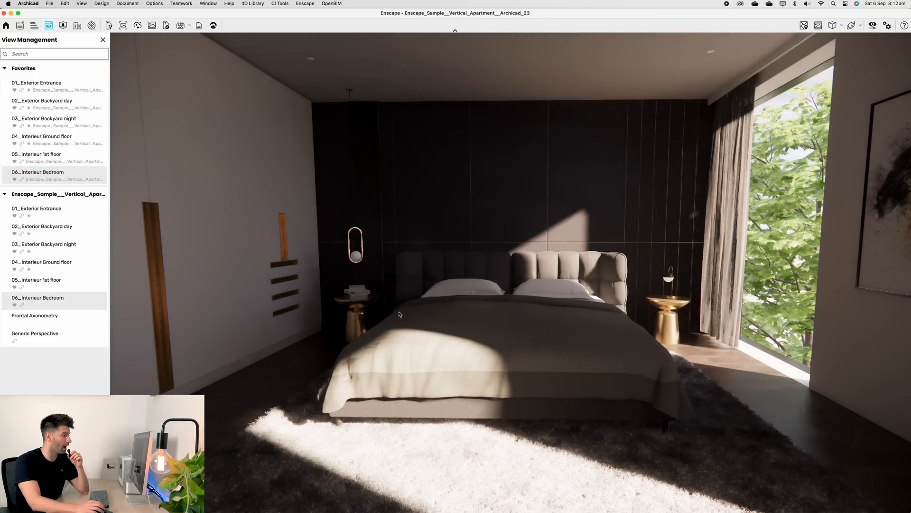
mouse_move(441, 339)
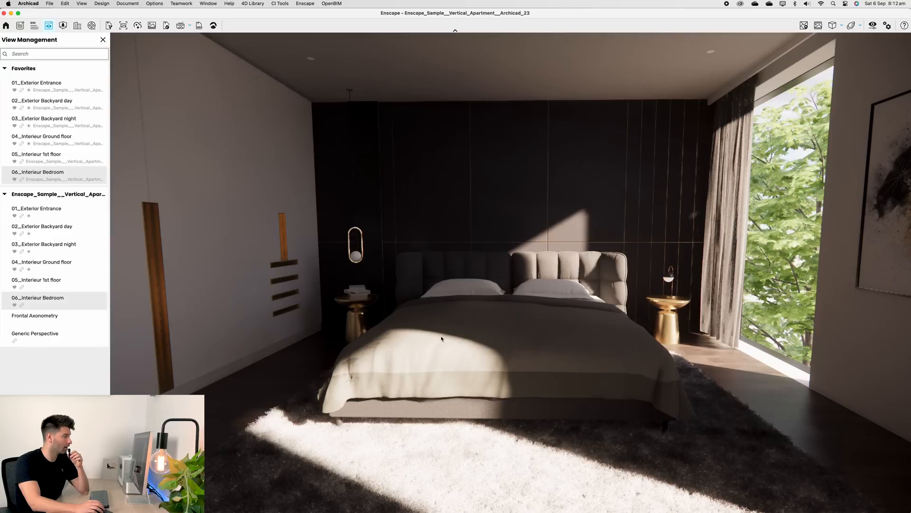
mouse_move(409, 253)
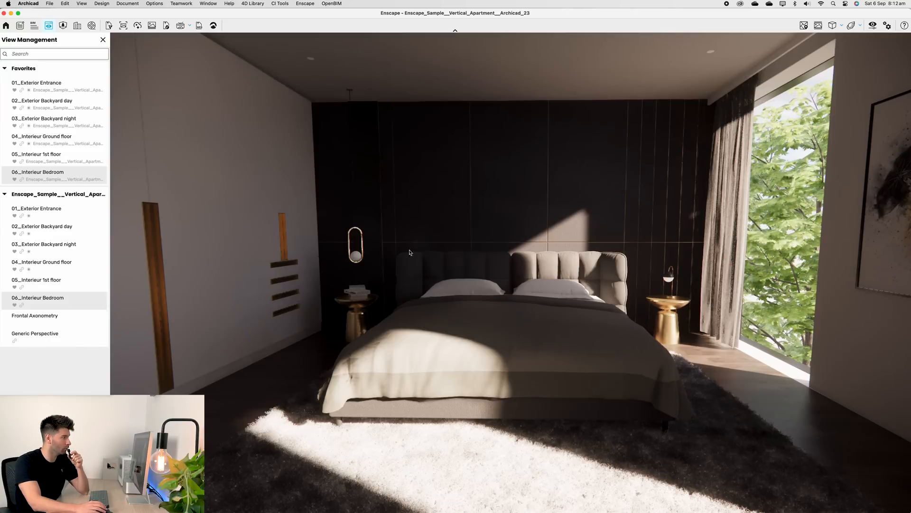
mouse_move(356, 237)
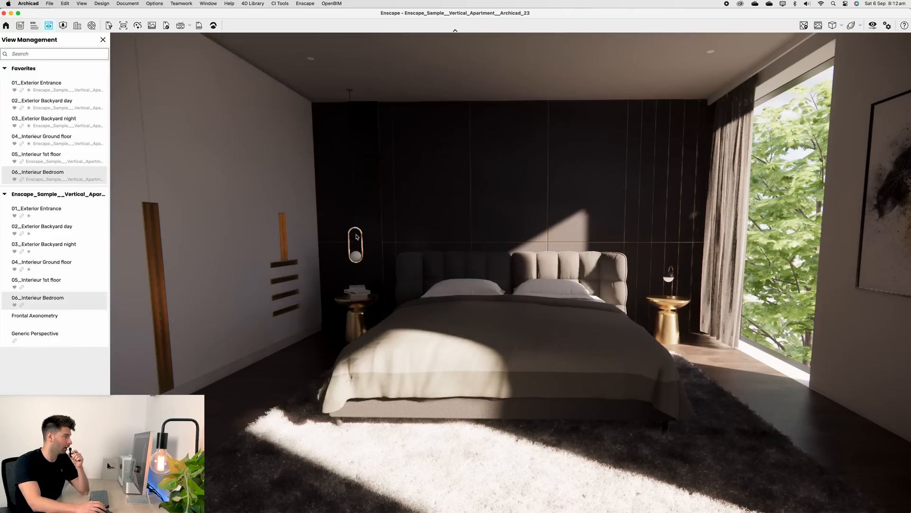
mouse_move(448, 337)
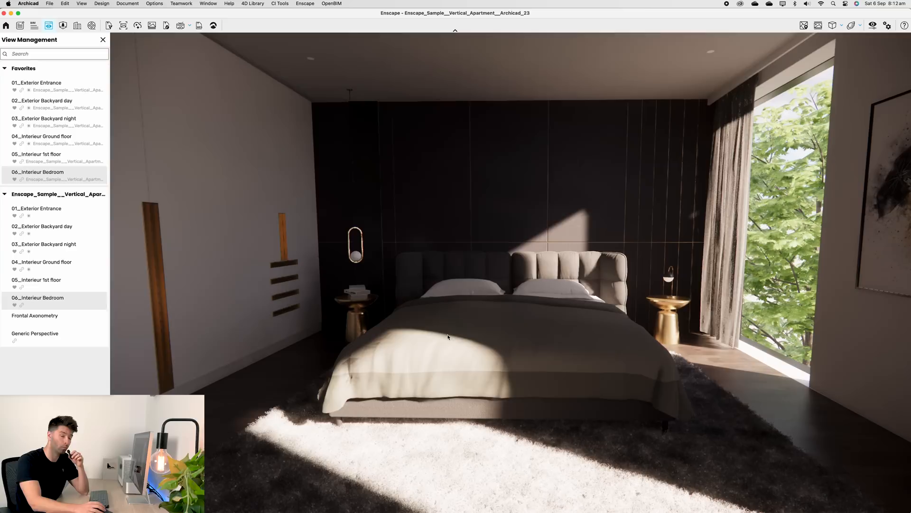
mouse_move(530, 328)
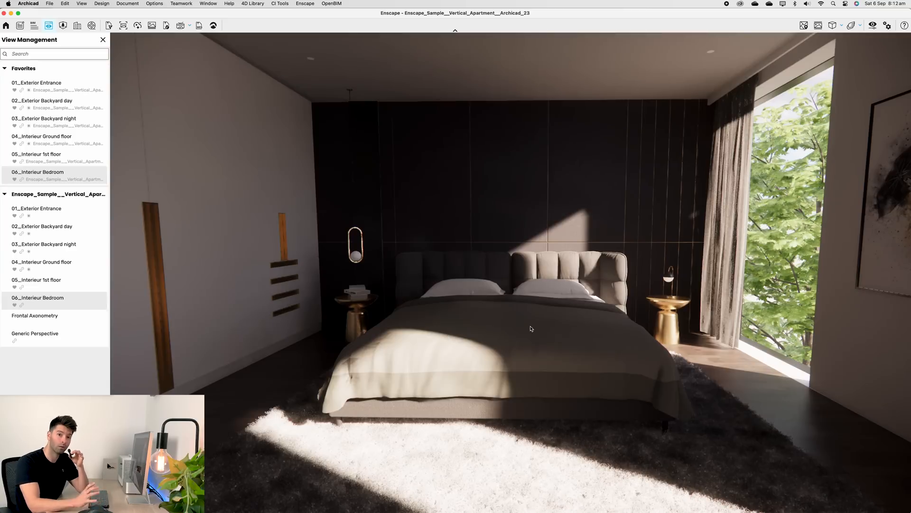
mouse_move(118, 52)
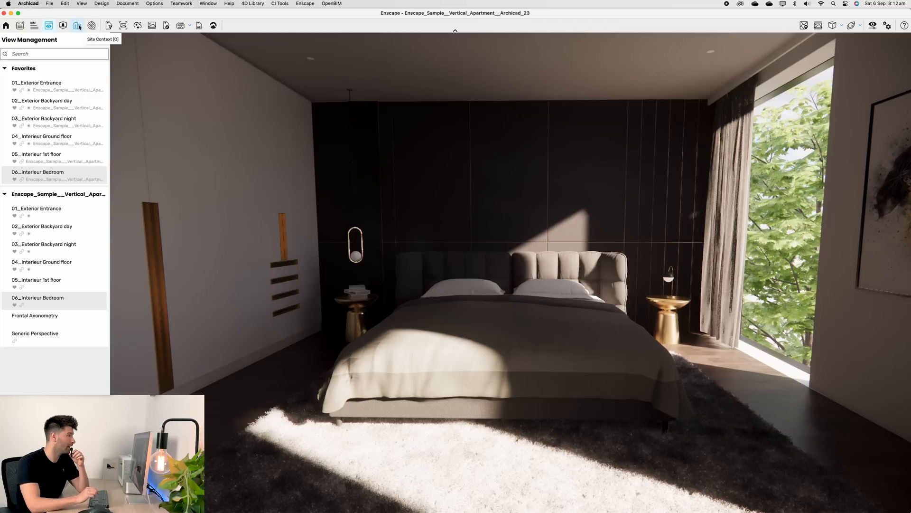
mouse_move(91, 25)
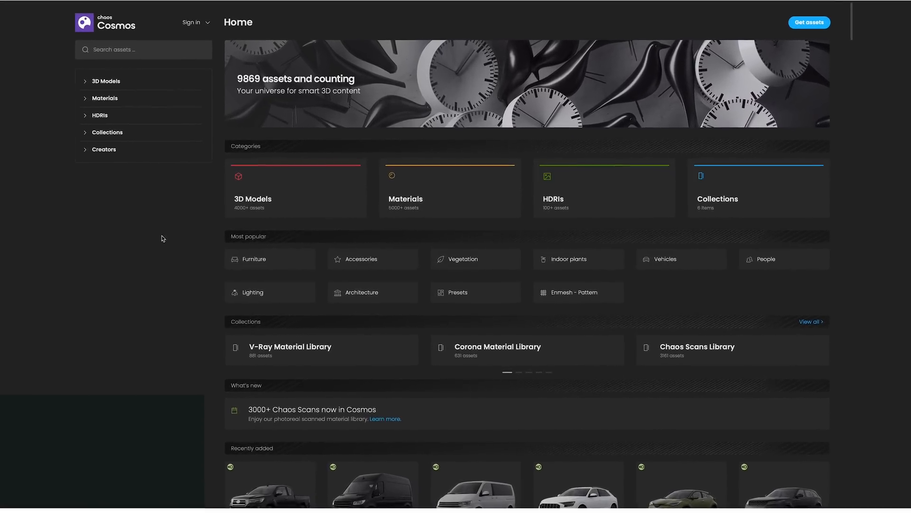
Step: Scroll through the Cosmos home page's 3D models, materials and HDRI categories
scroll("down", 3)
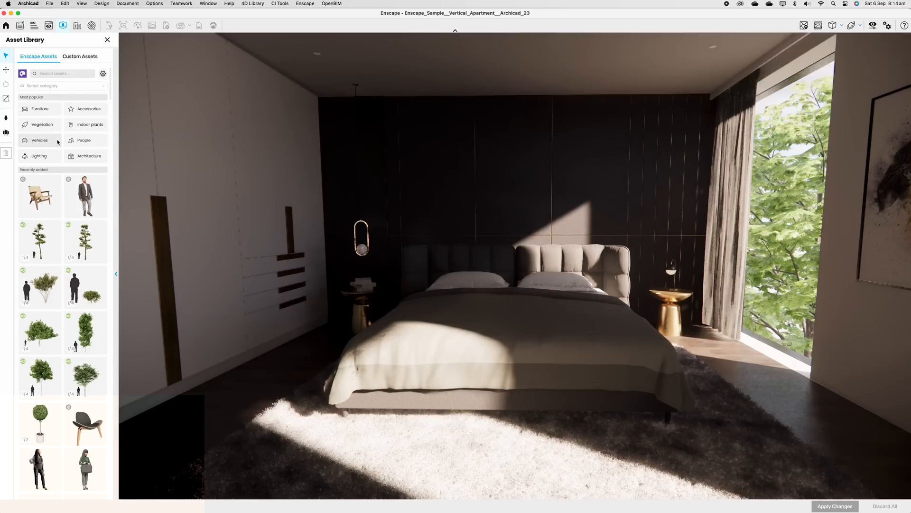
Step: Filter the asset library to Furniture and search for 'bed' among the thumbnails
left_click(40, 108)
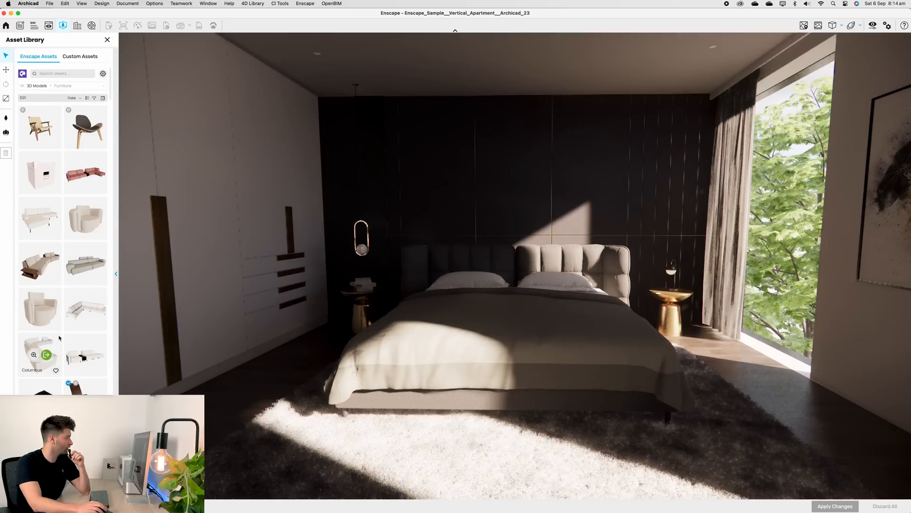
scroll("down", 3)
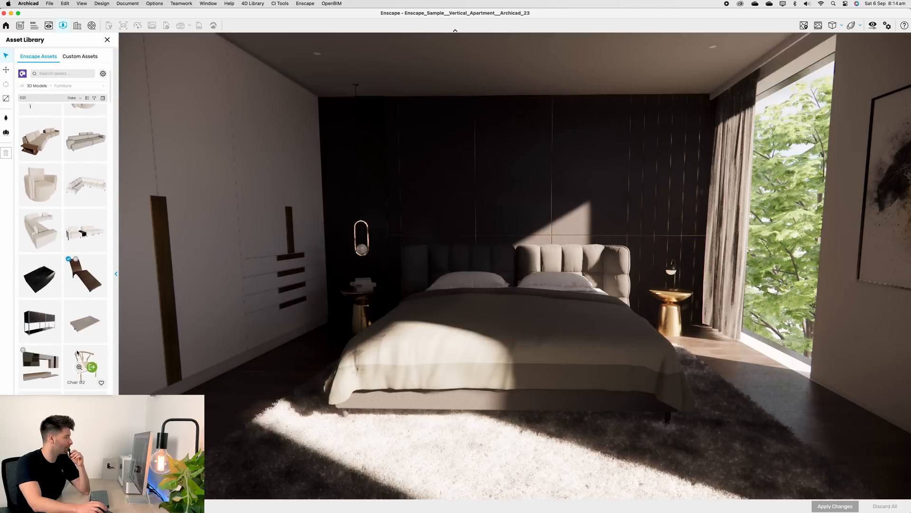
scroll("down", 3)
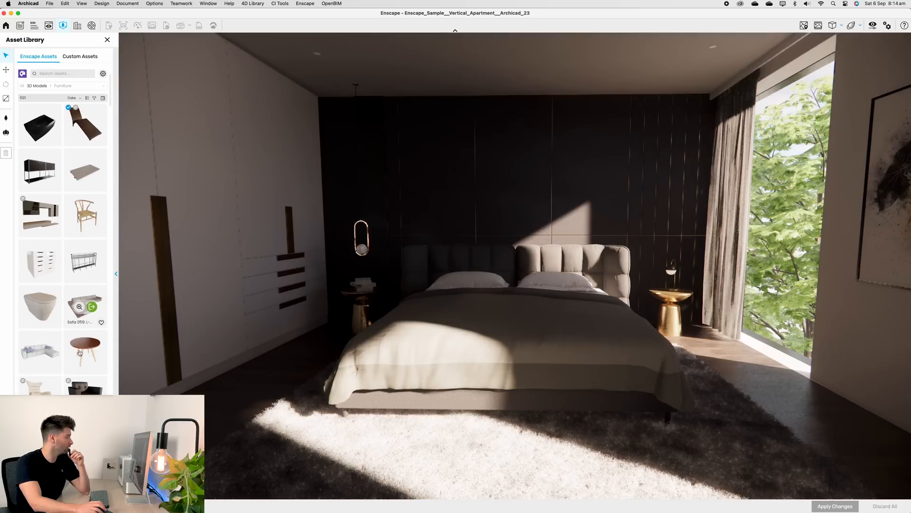
type("bed")
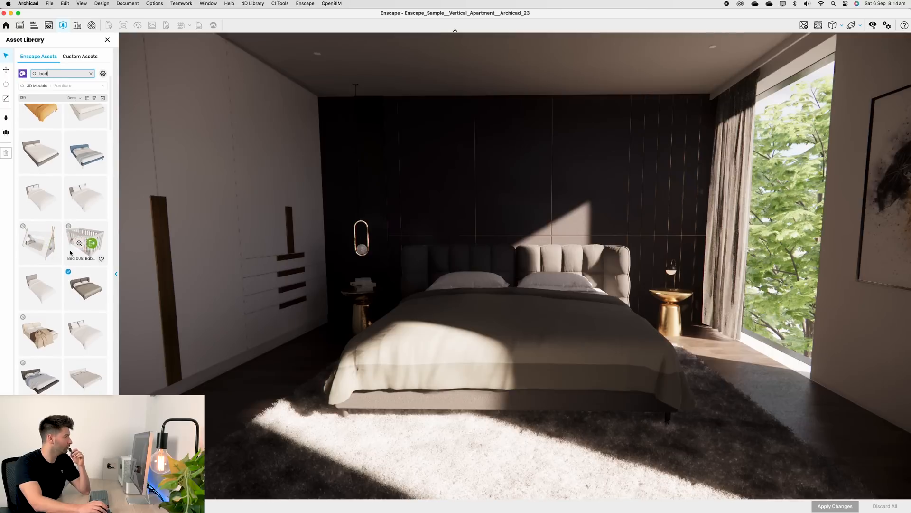
scroll("down", 3)
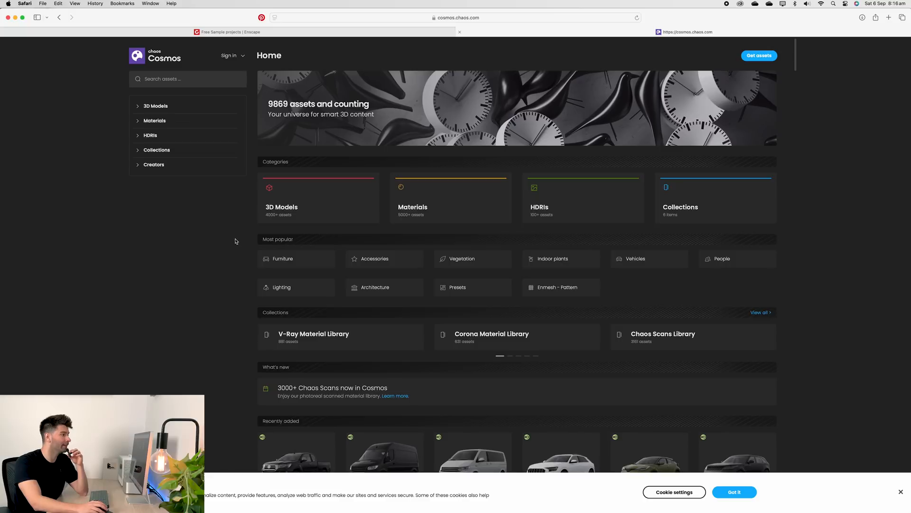
Step: Scroll the Chaos Cosmos home page in Safari
scroll("down", 3)
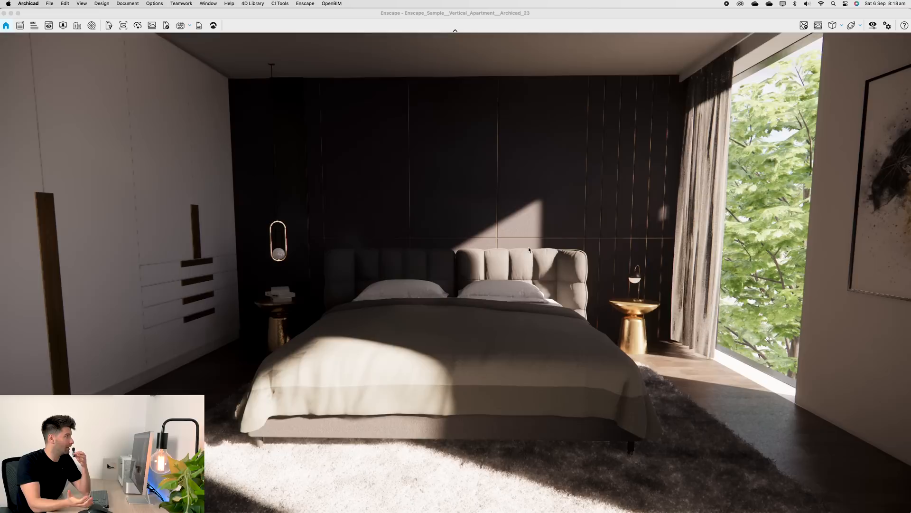
mouse_move(620, 264)
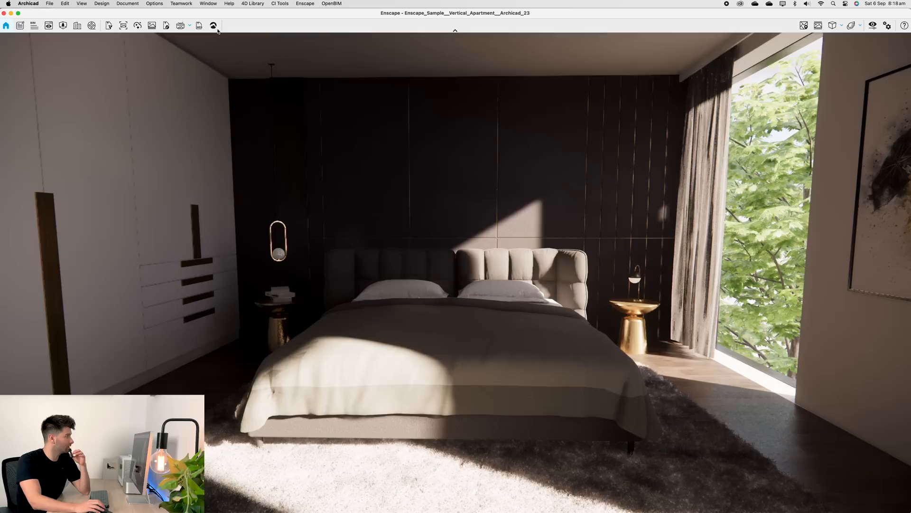
Step: Share the scene, upload it to the Enscape project folder and open it in Chaos Cloud
left_click(213, 25)
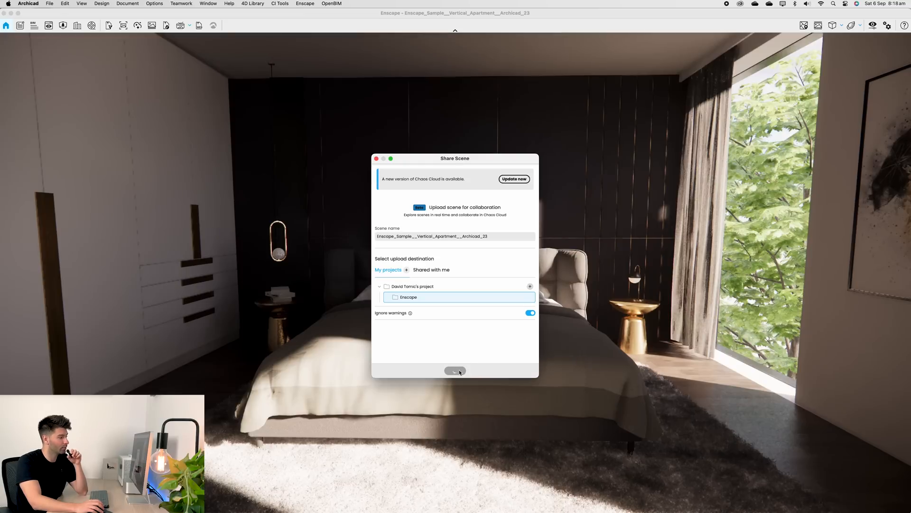
left_click(455, 371)
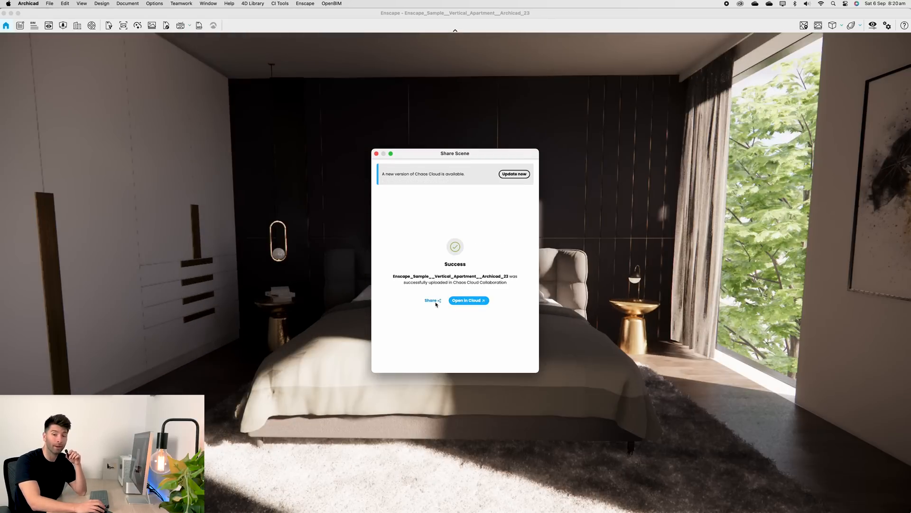
left_click(468, 300)
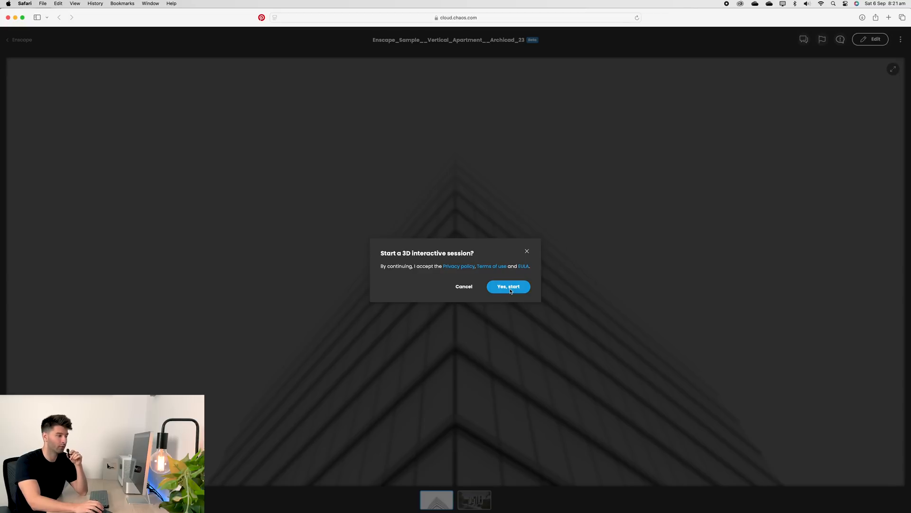
Step: Confirm 'Yes, start' to launch the interactive 3D session of the apartment
left_click(508, 286)
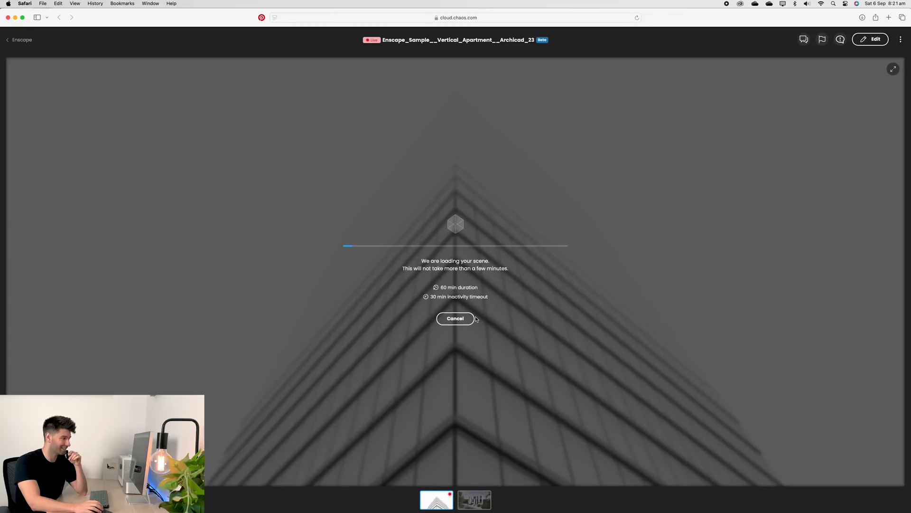
mouse_move(506, 327)
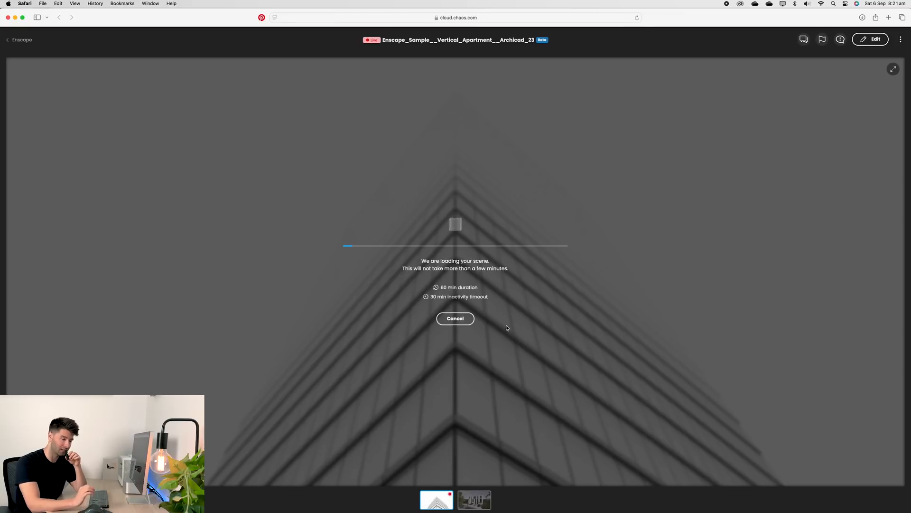
mouse_move(516, 258)
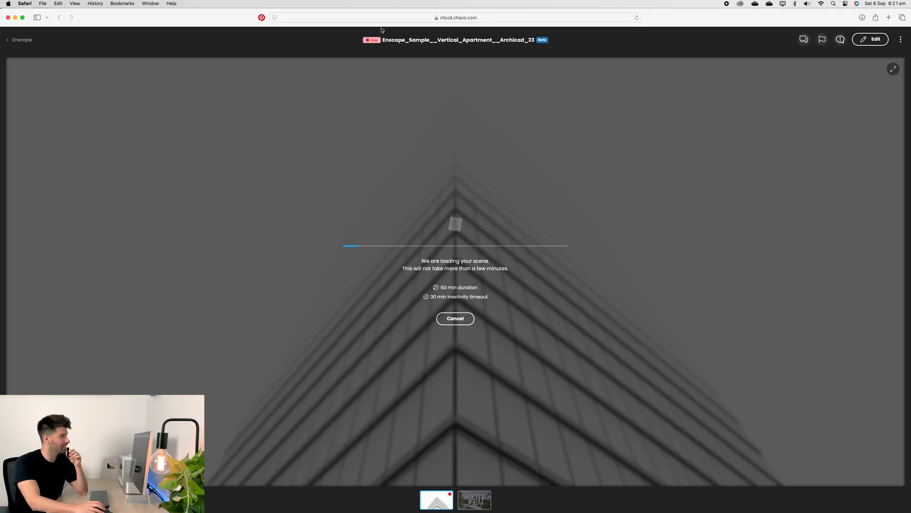
mouse_move(574, 46)
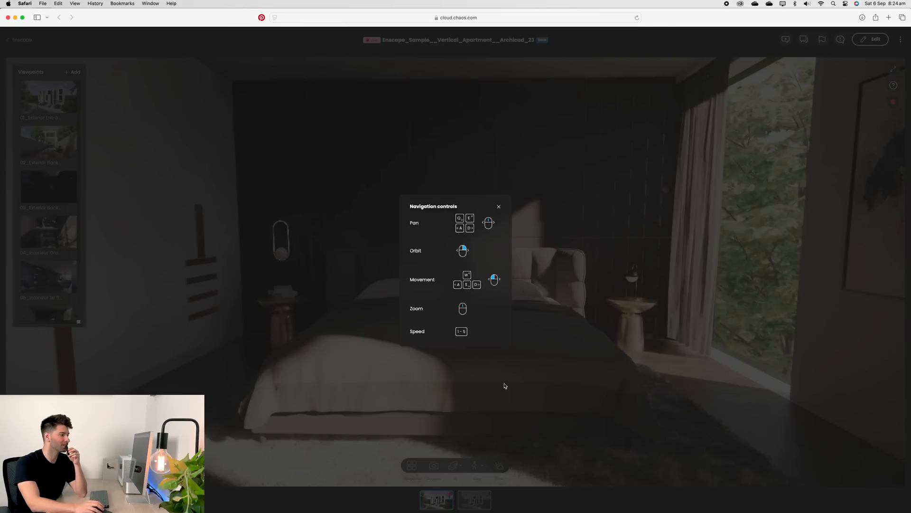
mouse_move(382, 277)
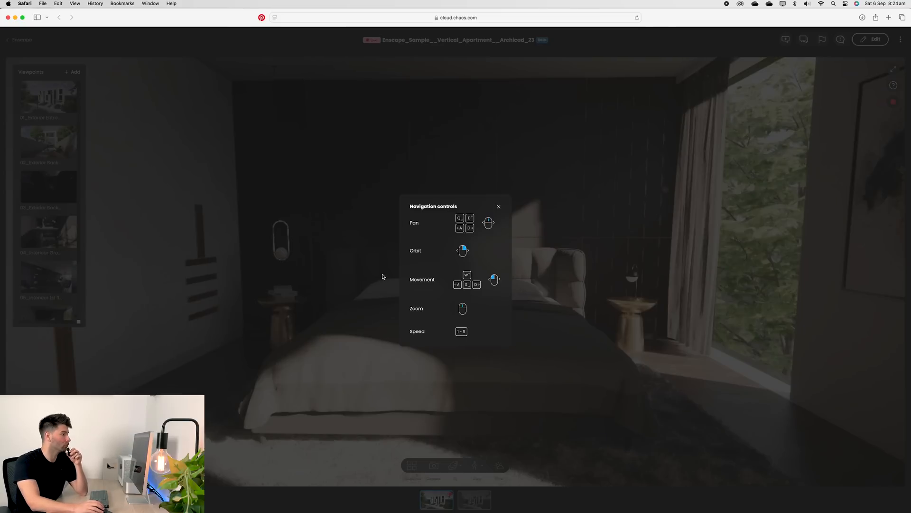
mouse_move(397, 301)
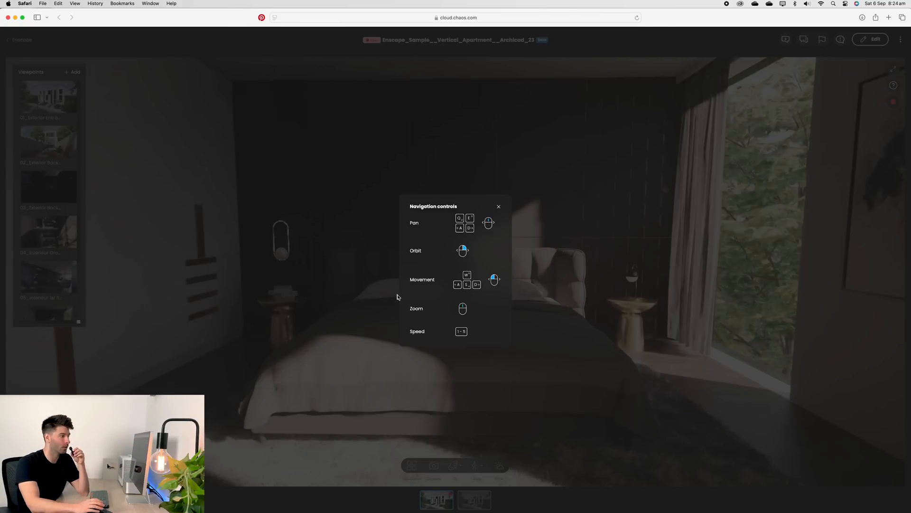
mouse_move(348, 373)
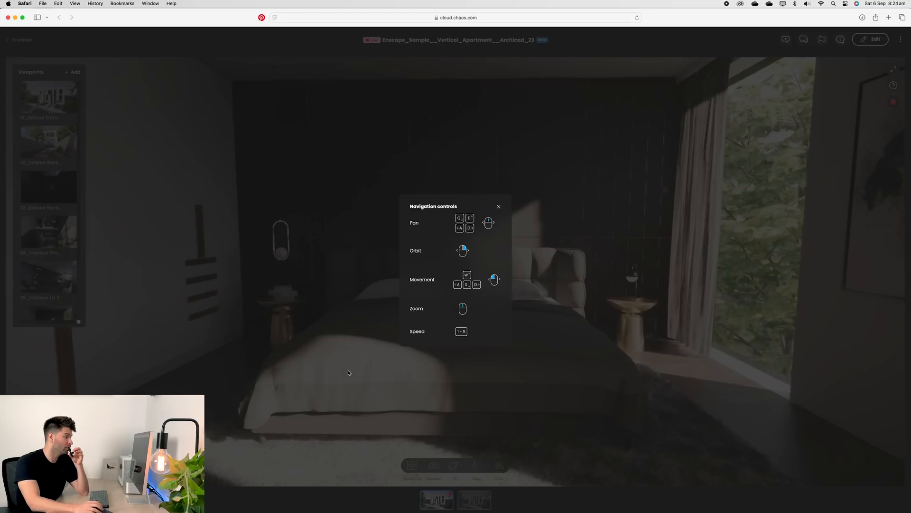
mouse_move(363, 299)
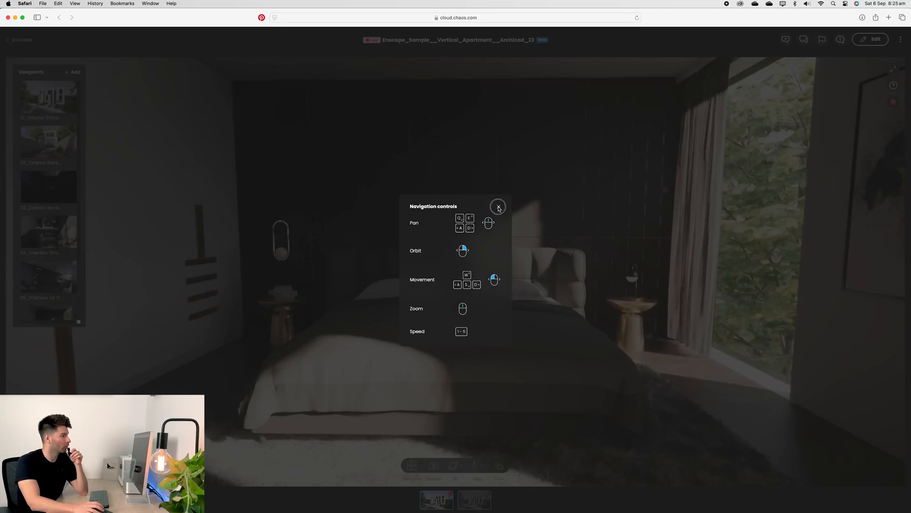
Step: Close the Navigation controls popup before walking to the kids' bedroom
left_click(498, 206)
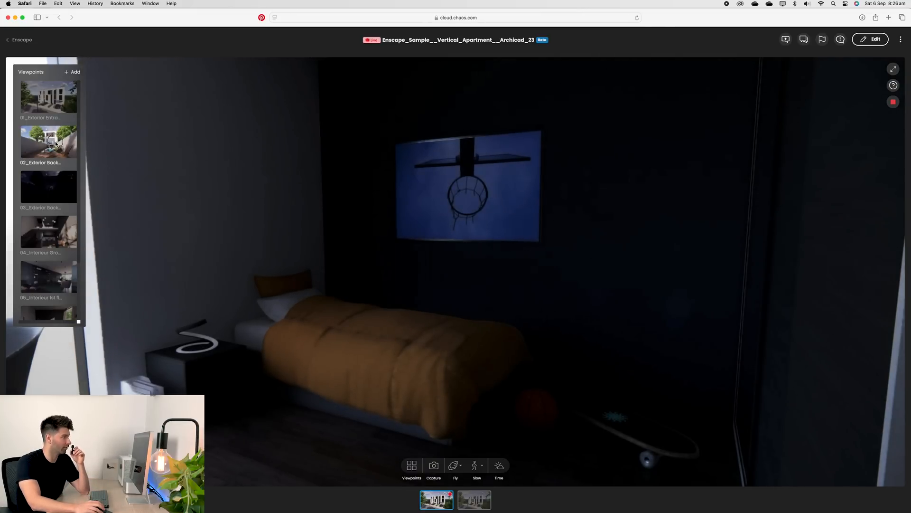
Step: Jump to 02_Exterior Back, then to the 04_Interior Ground floor viewpoint
left_click(47, 141)
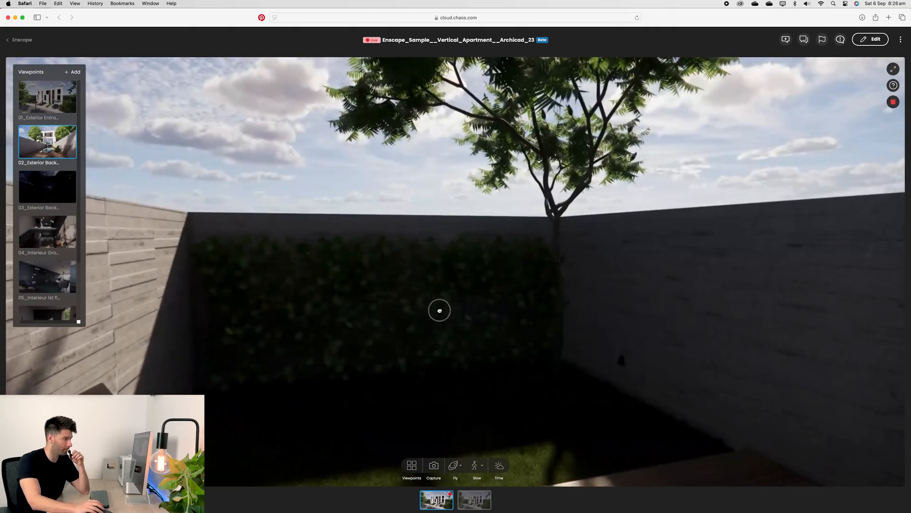
left_click(46, 231)
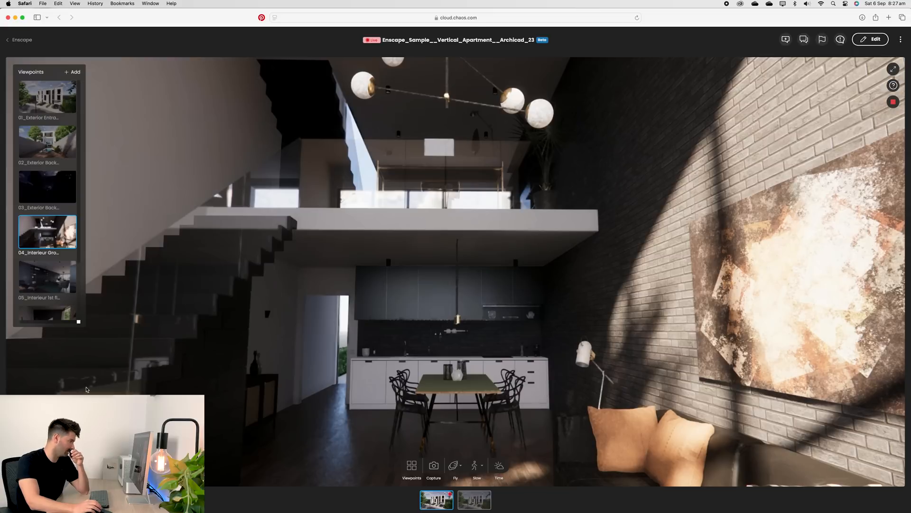
mouse_move(794, 243)
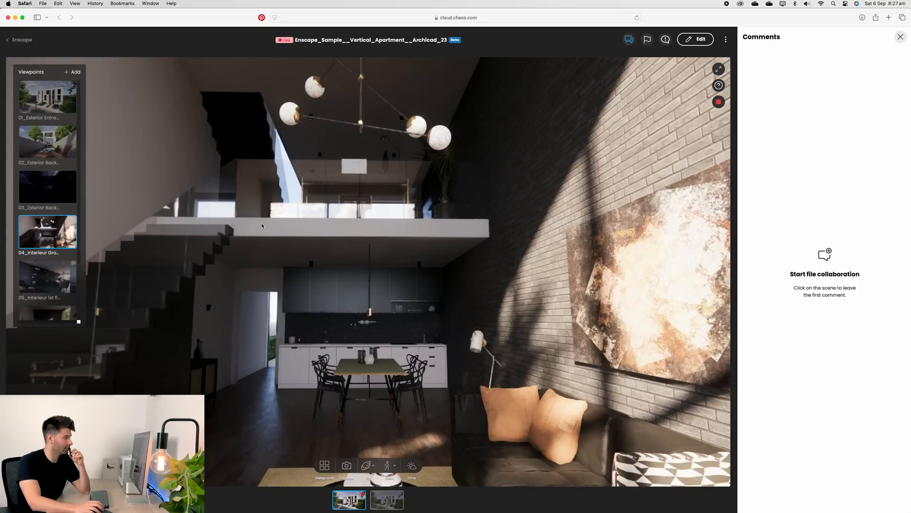
Step: Pin and post the comments 'change to match stair colour' on the mezzanine and 'red bricks' on the wall
left_click(261, 209)
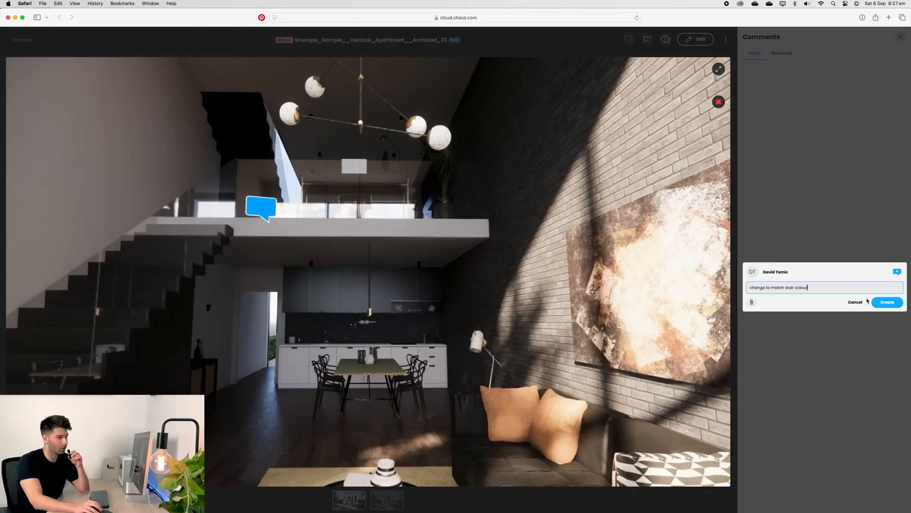
left_click(887, 302)
type("red bricks")
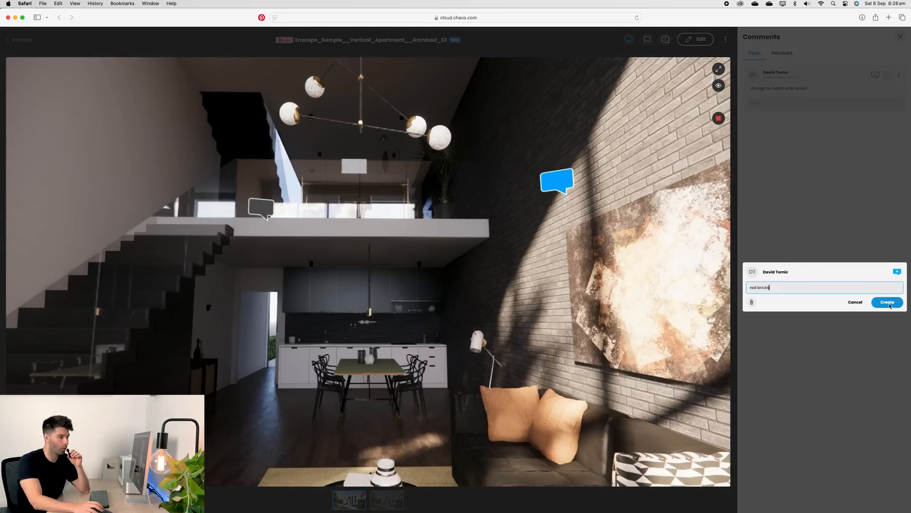
left_click(887, 302)
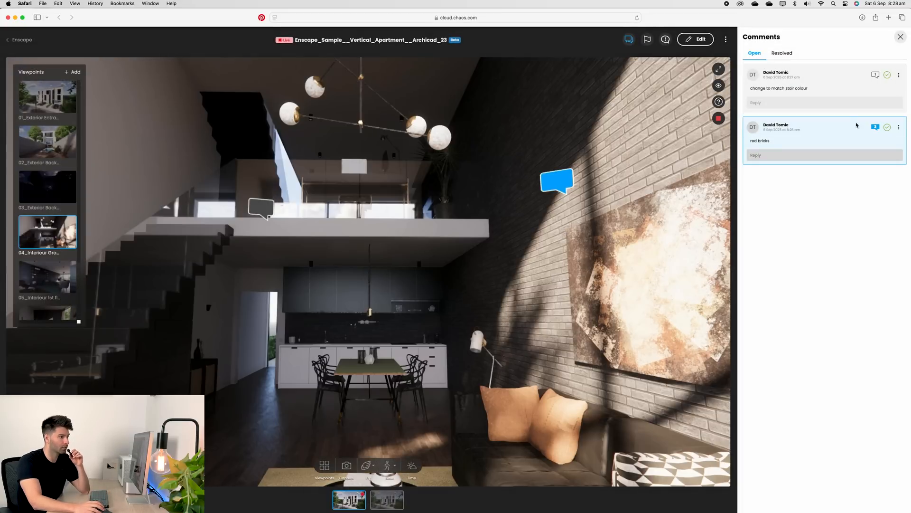
left_click(820, 81)
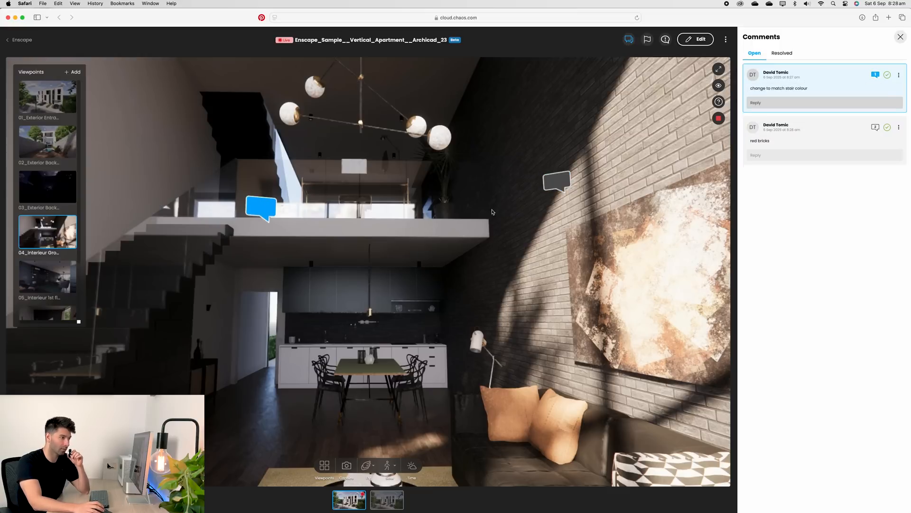
Step: Switch to viewpoint 05, close the comments list and hide the comment markers
left_click(48, 277)
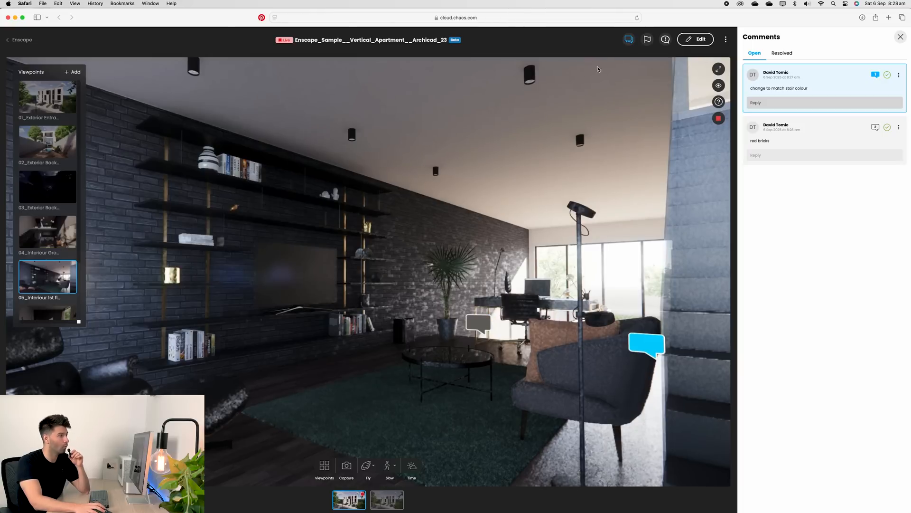
left_click(901, 37)
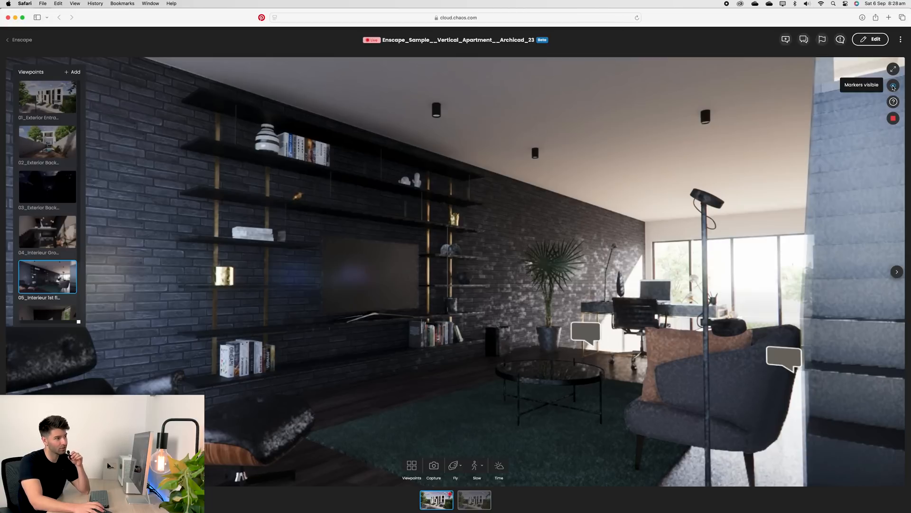
left_click(894, 84)
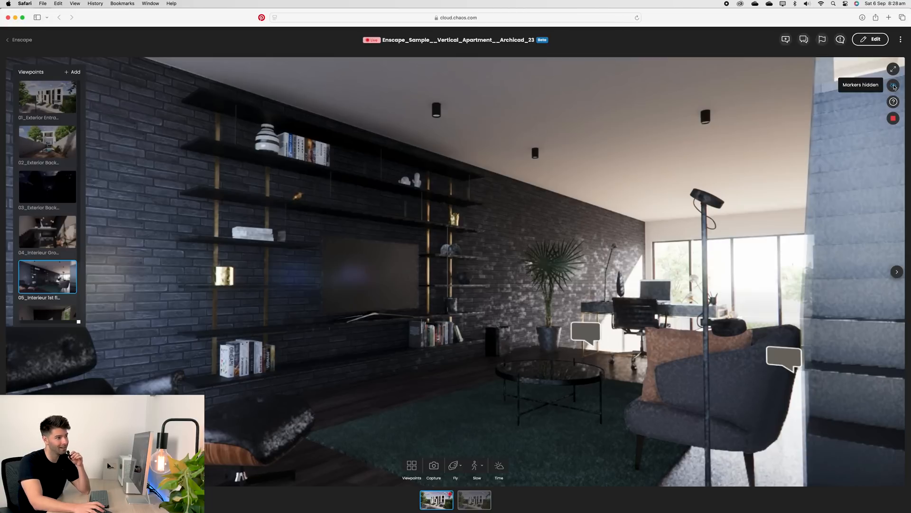
left_click(894, 84)
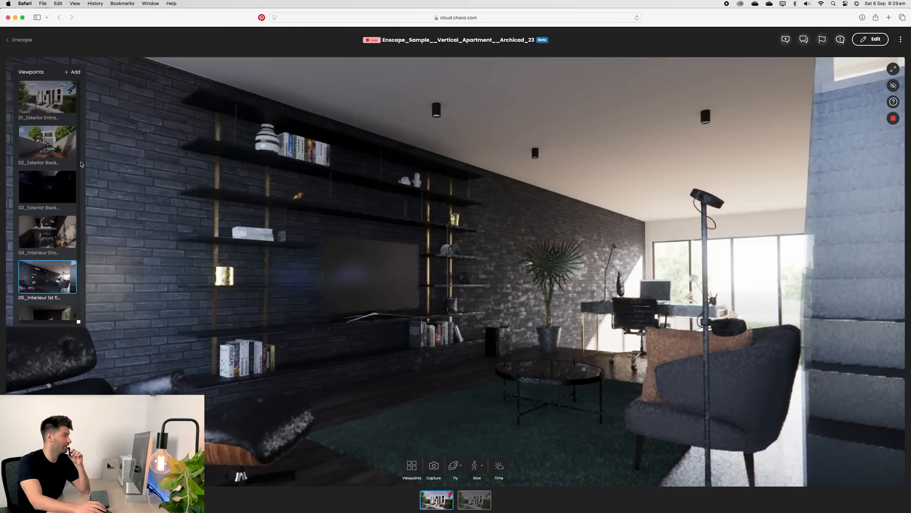
Step: Jump to the 02_Exterior Back pool viewpoint and change the movement speed from Slow
left_click(46, 142)
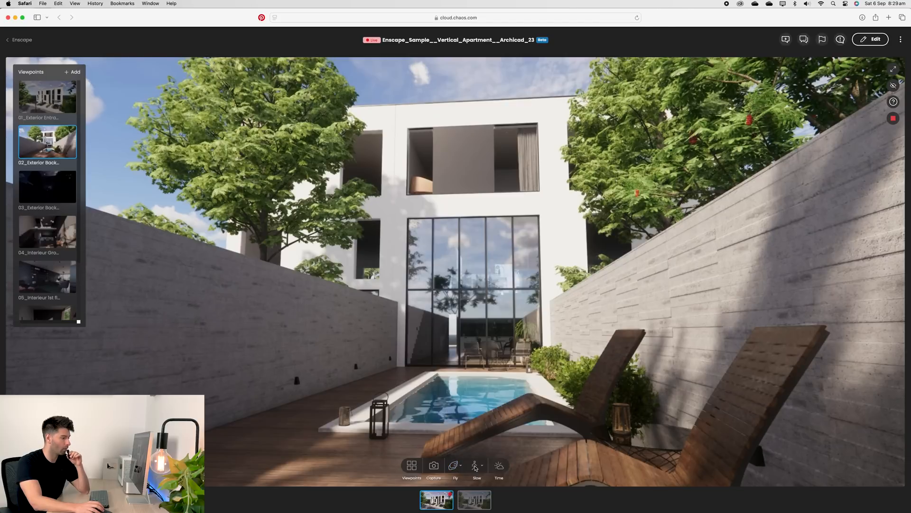
left_click(477, 465)
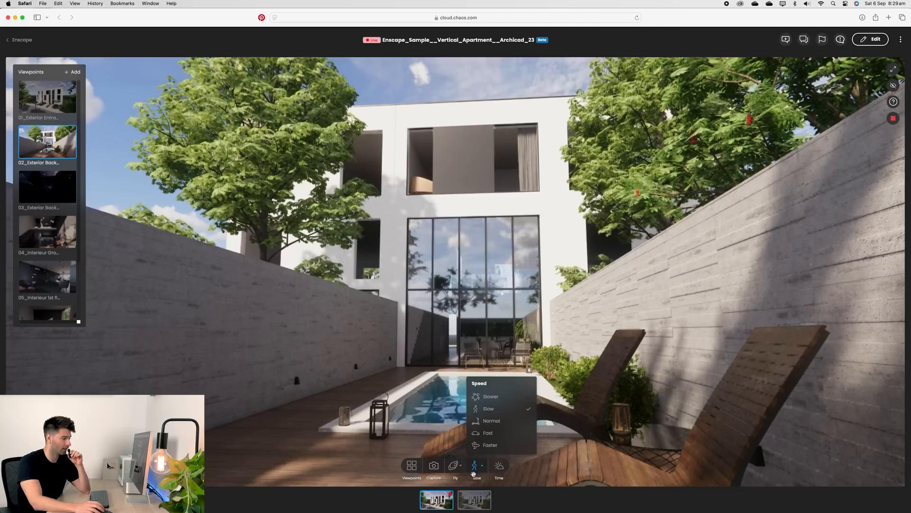
left_click(498, 465)
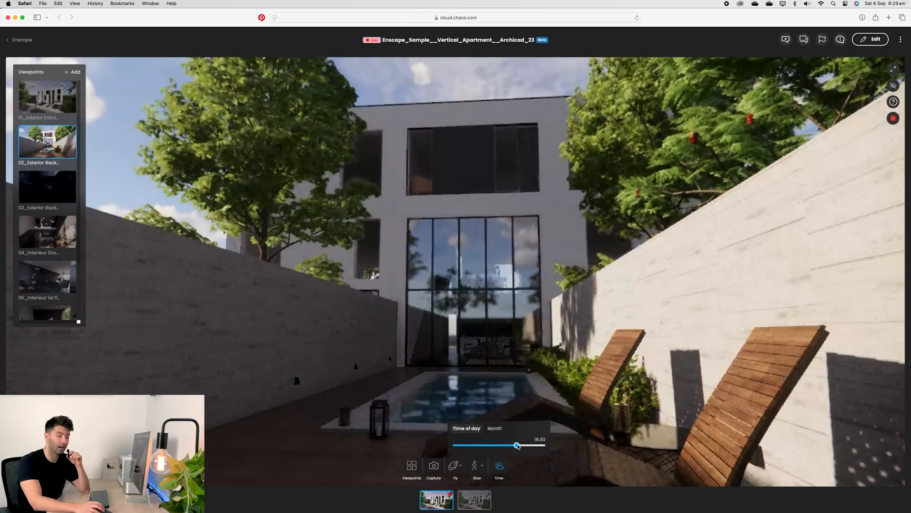
Step: Shift the time of day to 16:30 for evening lighting, then restore the viewer interface
left_click(495, 428)
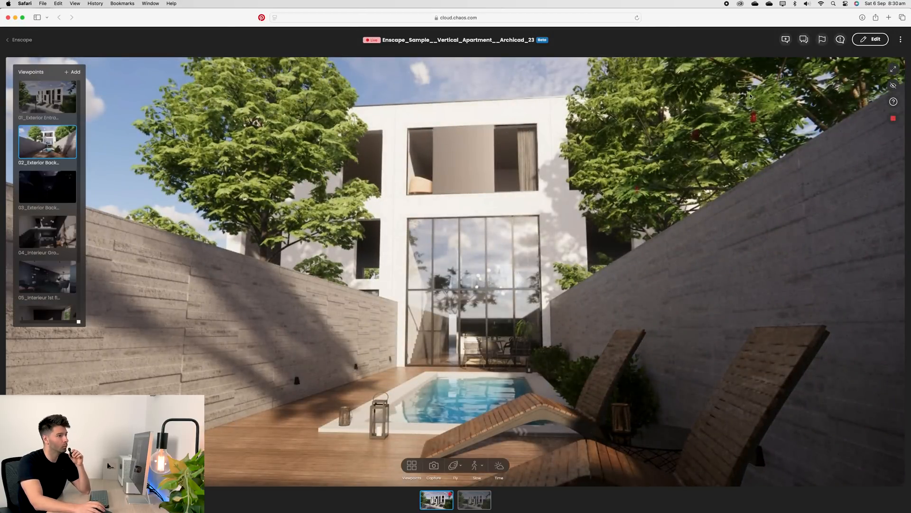
mouse_move(160, 145)
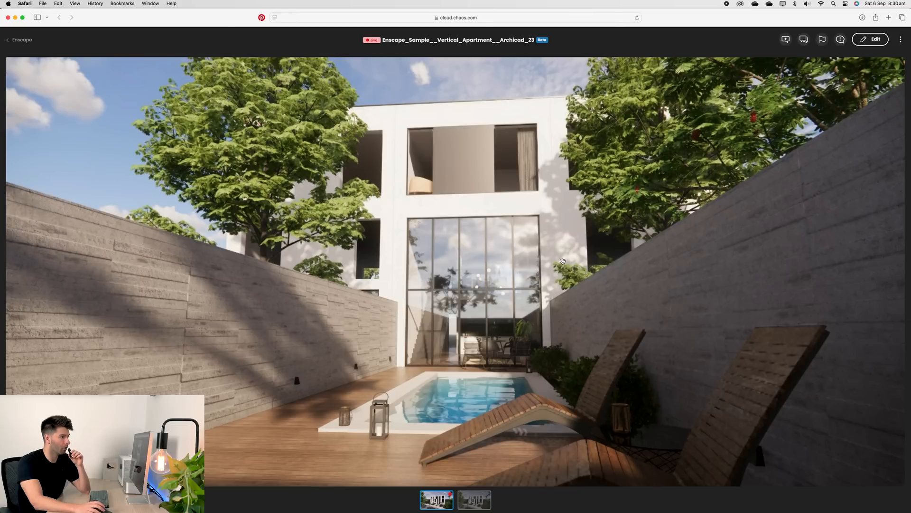
mouse_move(560, 112)
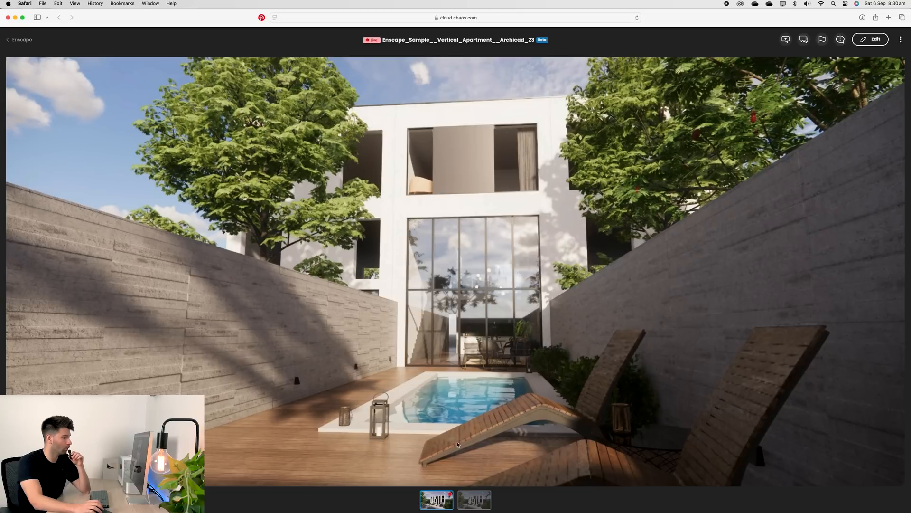
mouse_move(618, 210)
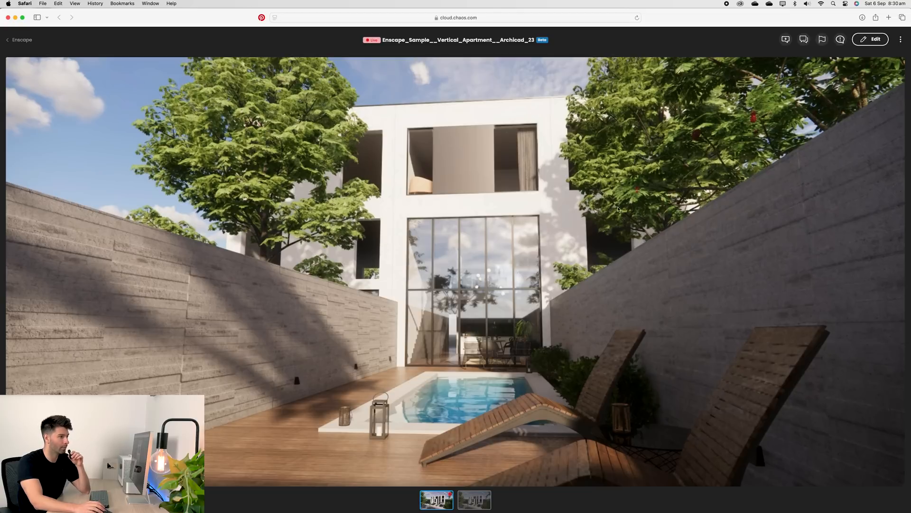
left_click(411, 465)
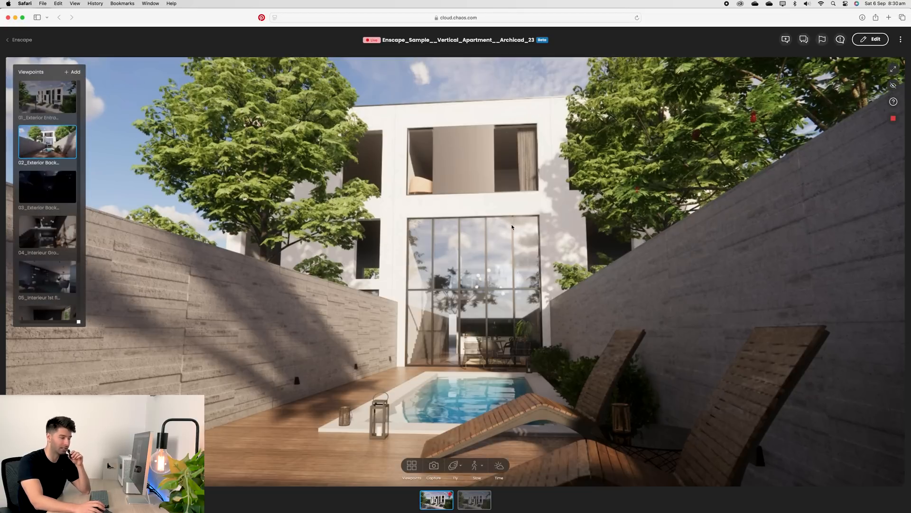